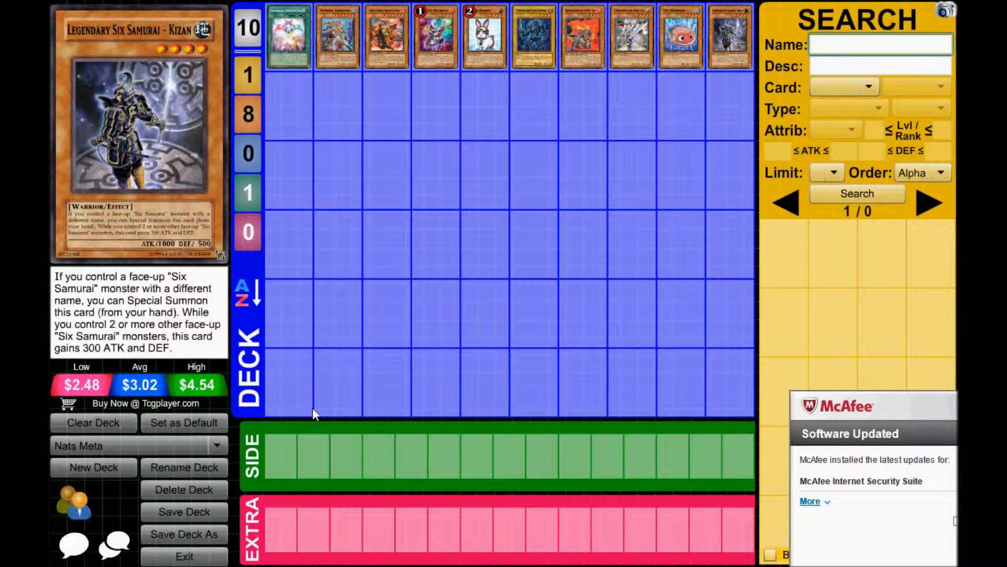
Bring up the Spellbook Judgment Day card details from the first card in the top row.
left_click(881, 44)
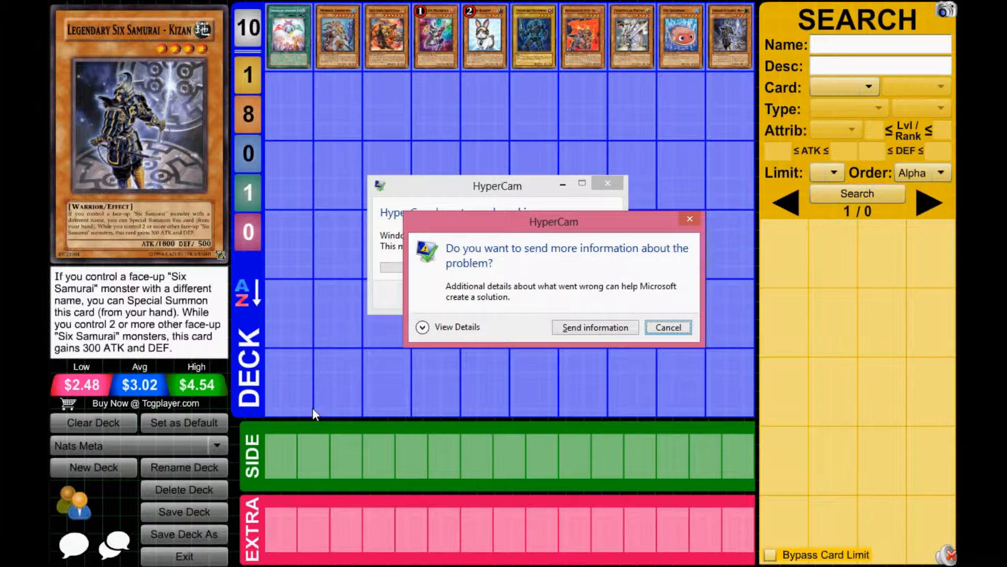
left_click(668, 327)
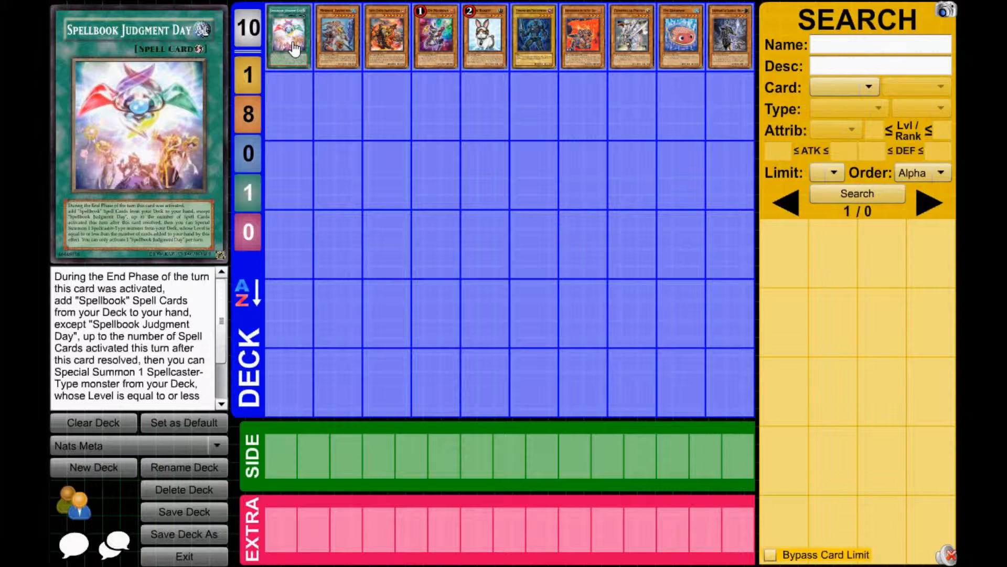
mouse_move(341, 26)
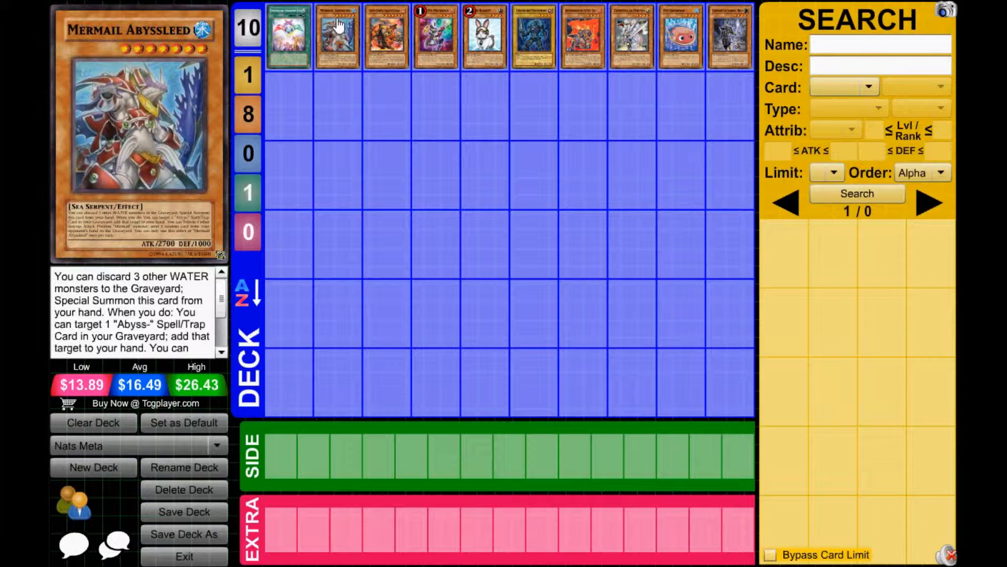
mouse_move(379, 29)
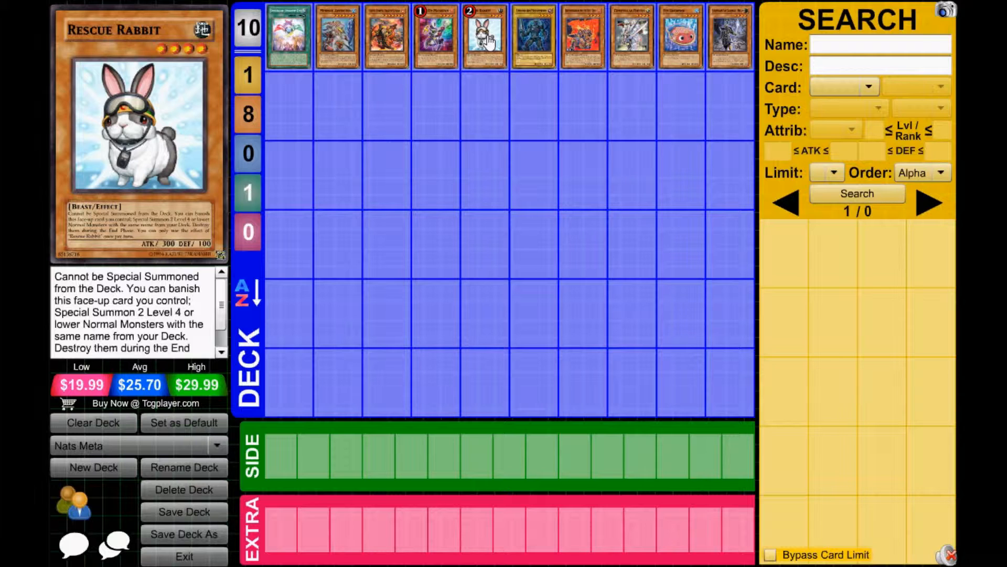
mouse_move(524, 31)
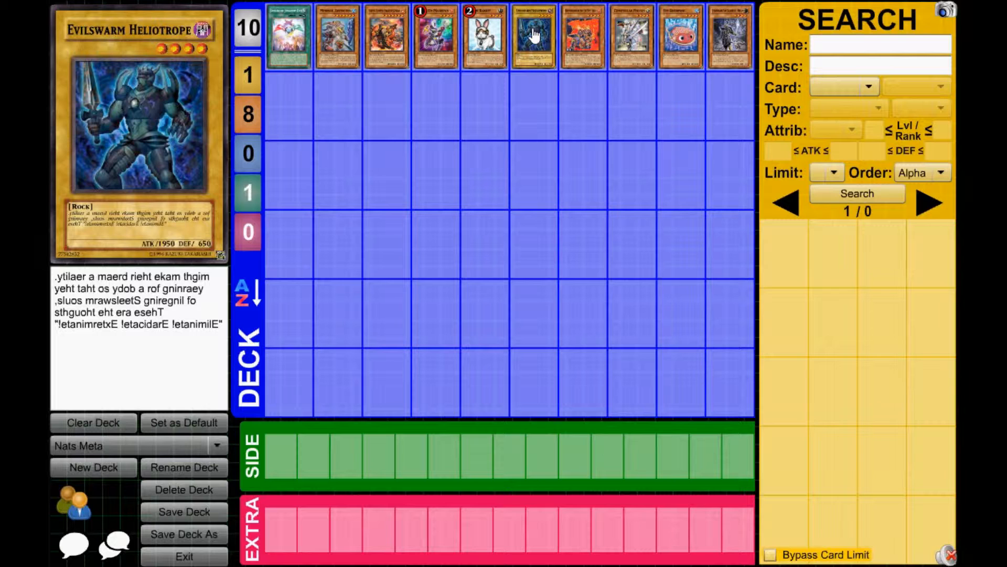
mouse_move(571, 42)
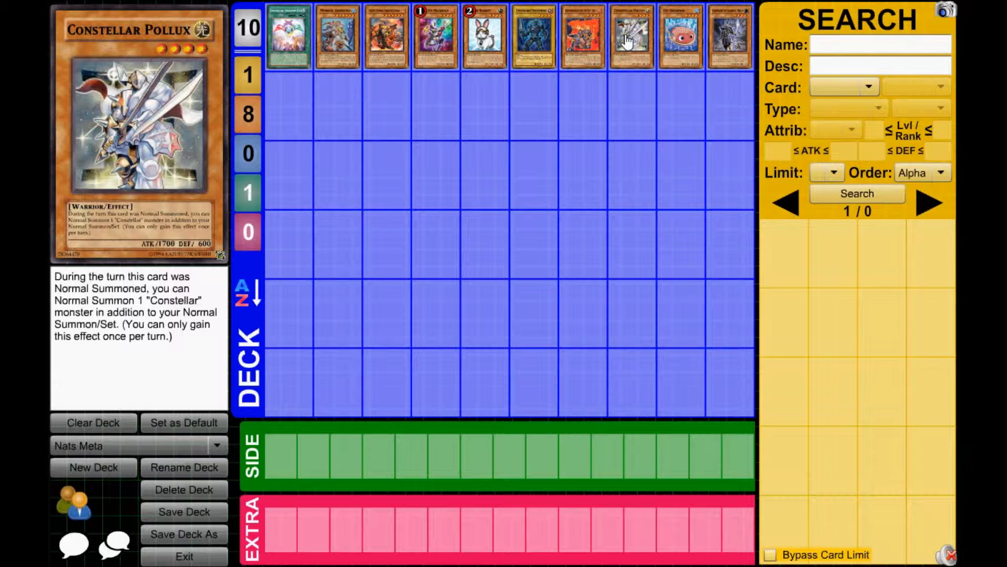
mouse_move(679, 32)
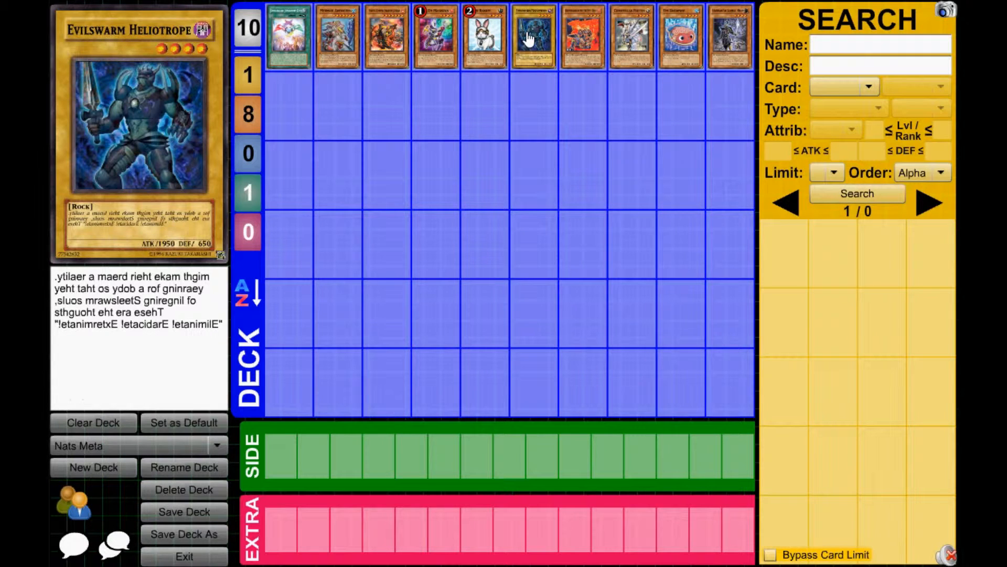
mouse_move(721, 39)
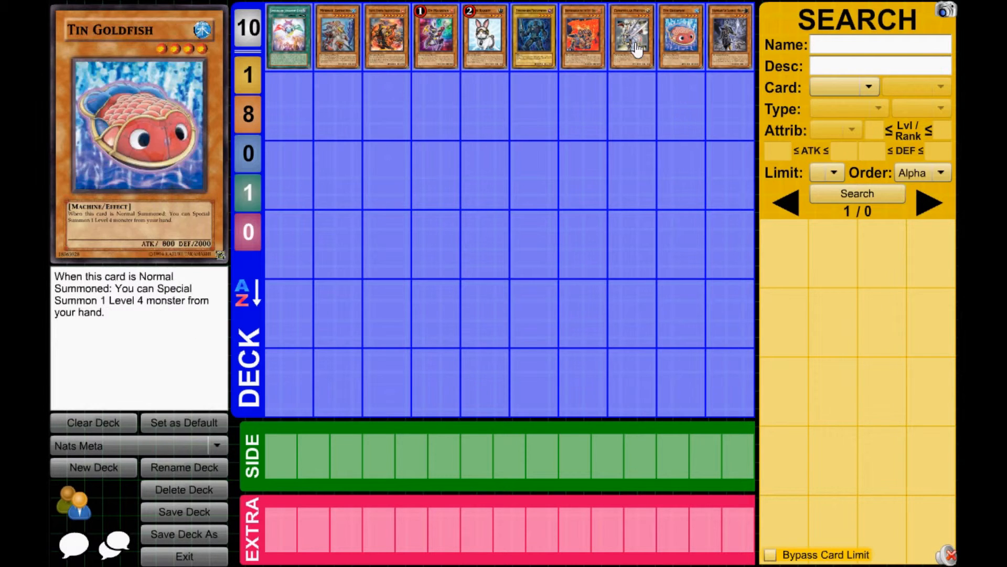
mouse_move(638, 76)
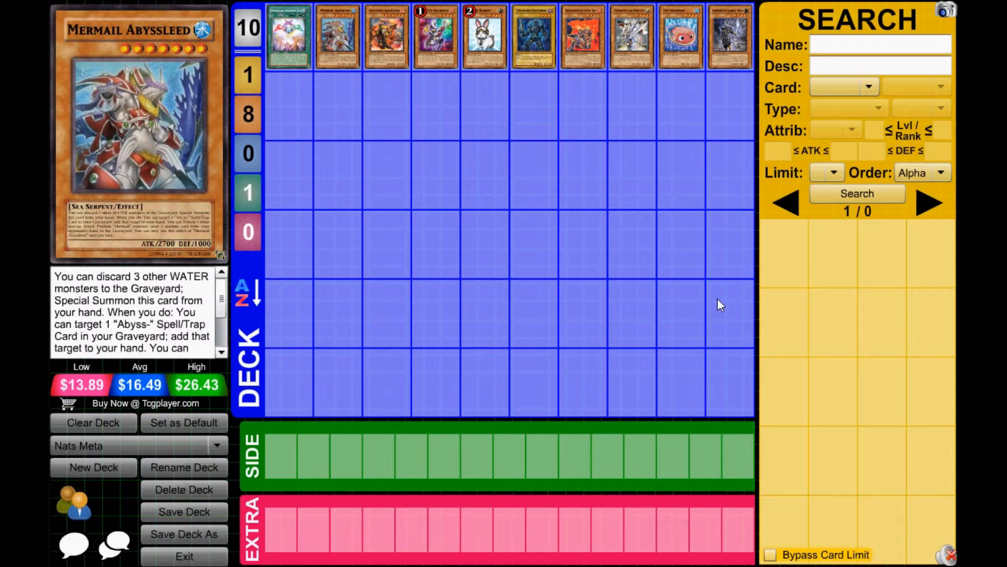
mouse_move(517, 381)
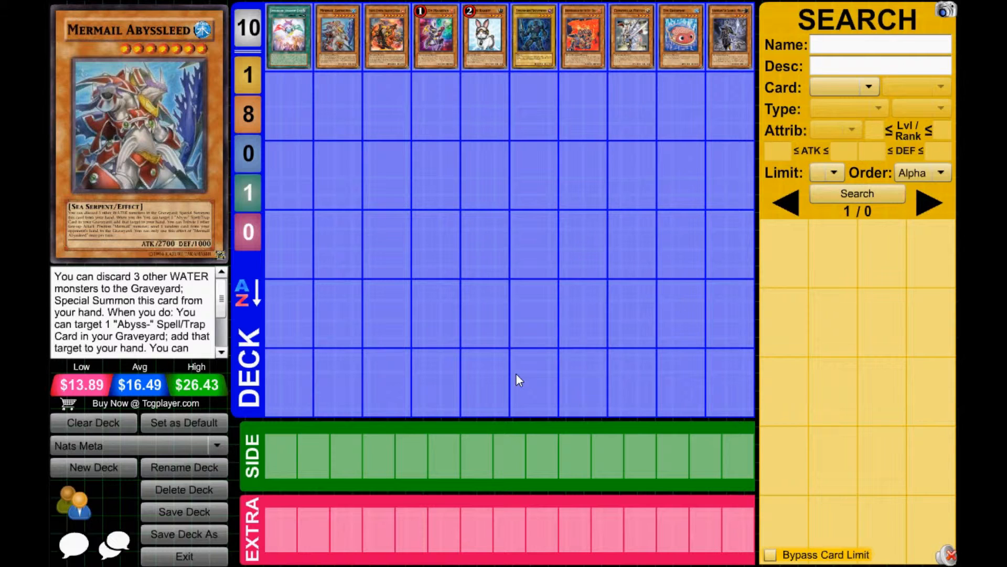
mouse_move(580, 291)
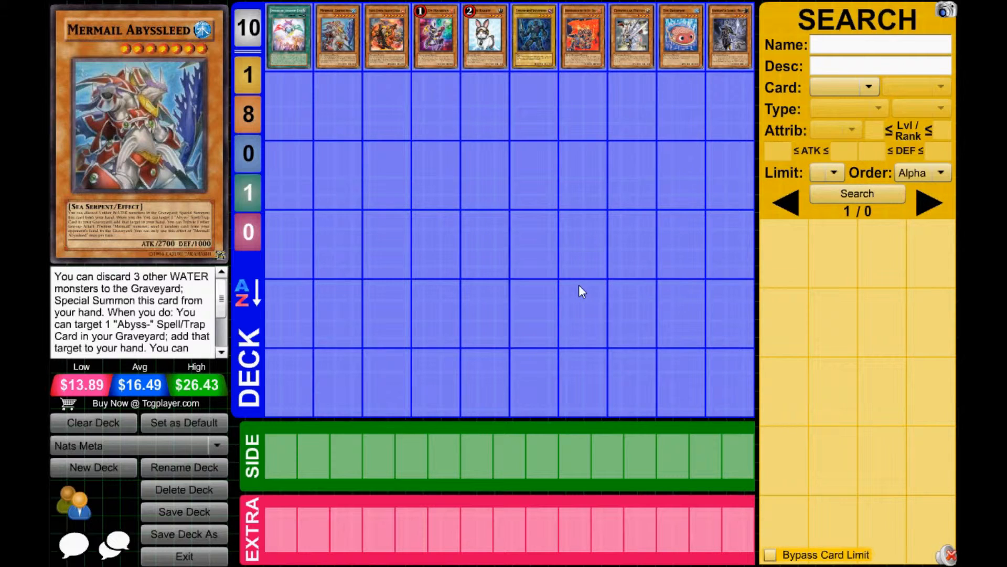